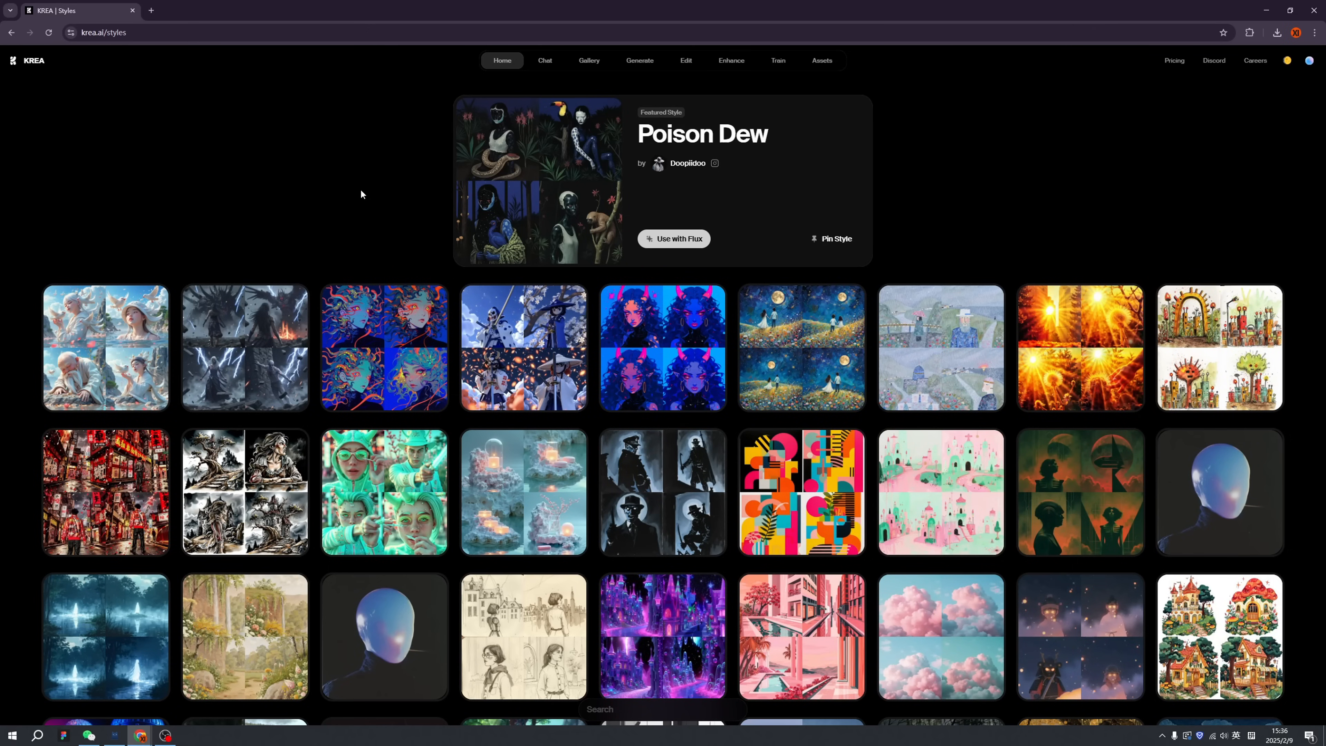
{"action": "mouse_move", "coordinate": [1008, 218]}
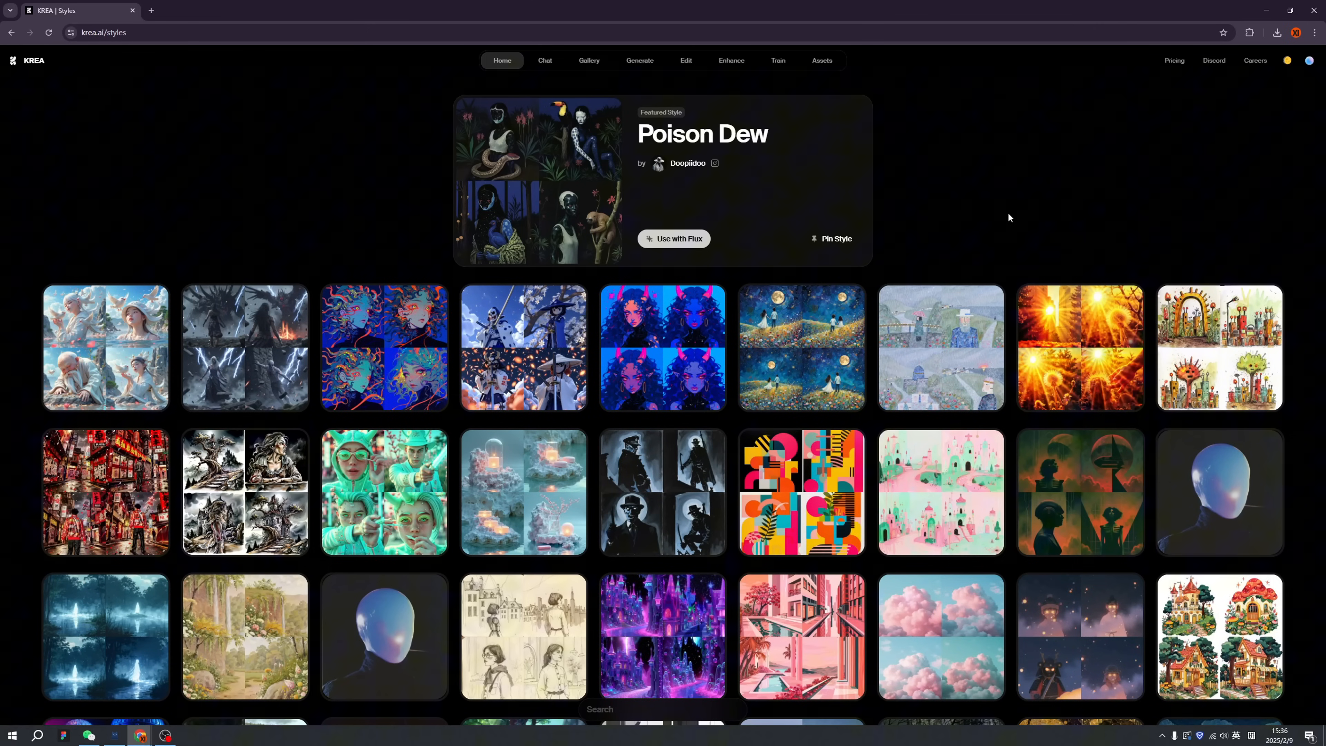
{"action": "mouse_move", "coordinate": [598, 174]}
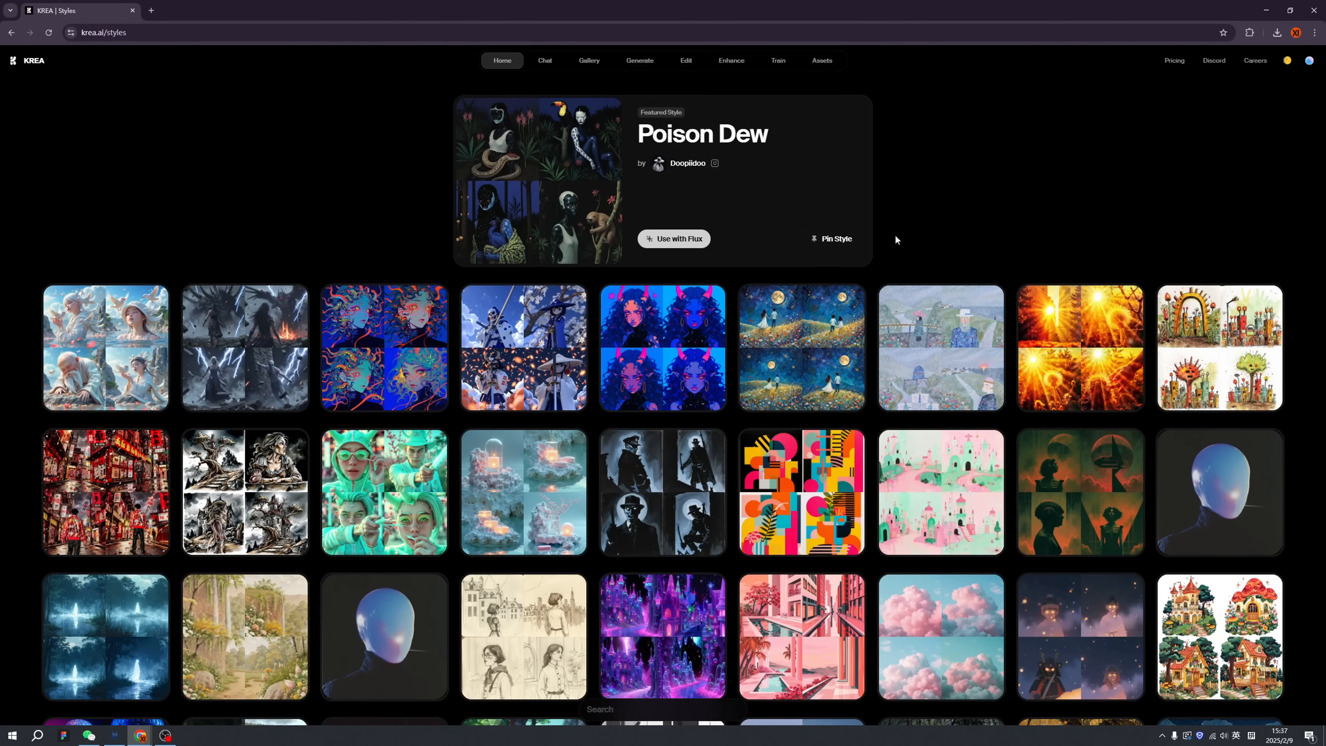
Step: Browse the Poison Dew gallery and one image, then open the blue twilight hooded-figure style's gallery
{"action": "left_click", "coordinate": [589, 60]}
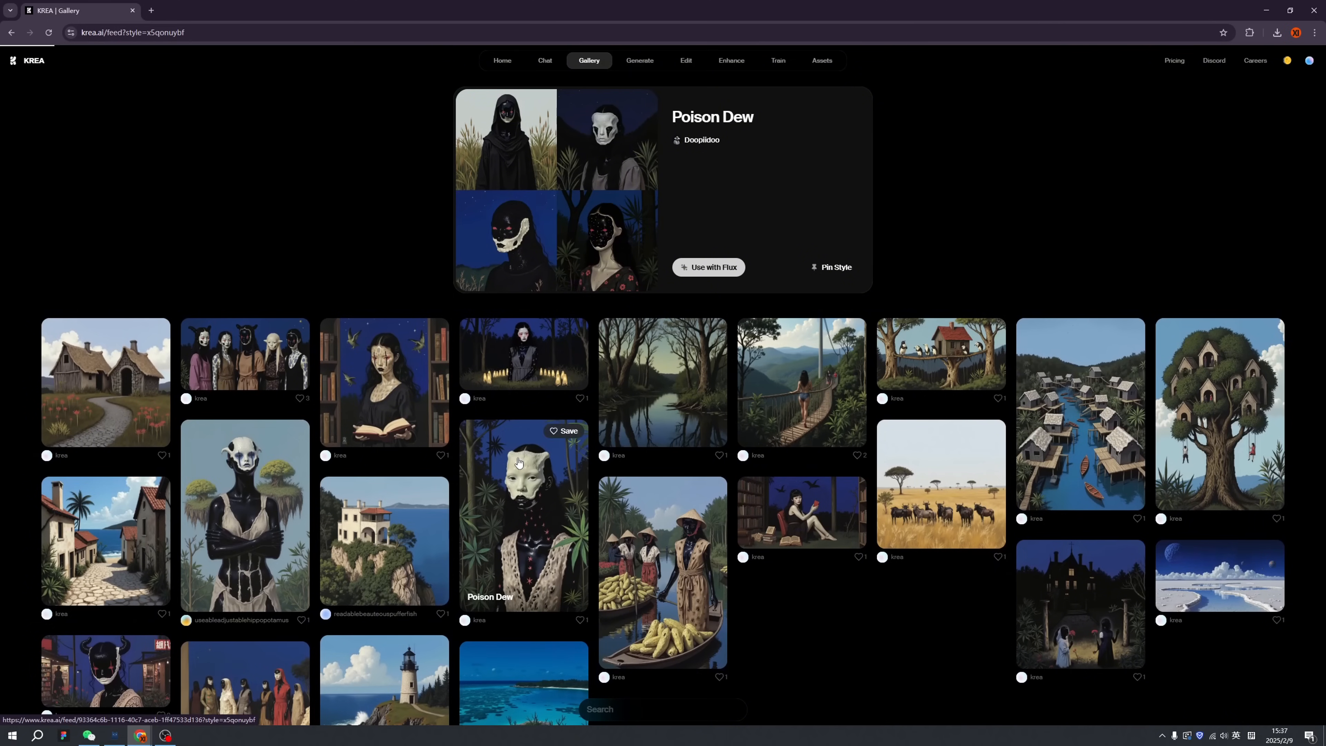
{"action": "left_click", "coordinate": [523, 512]}
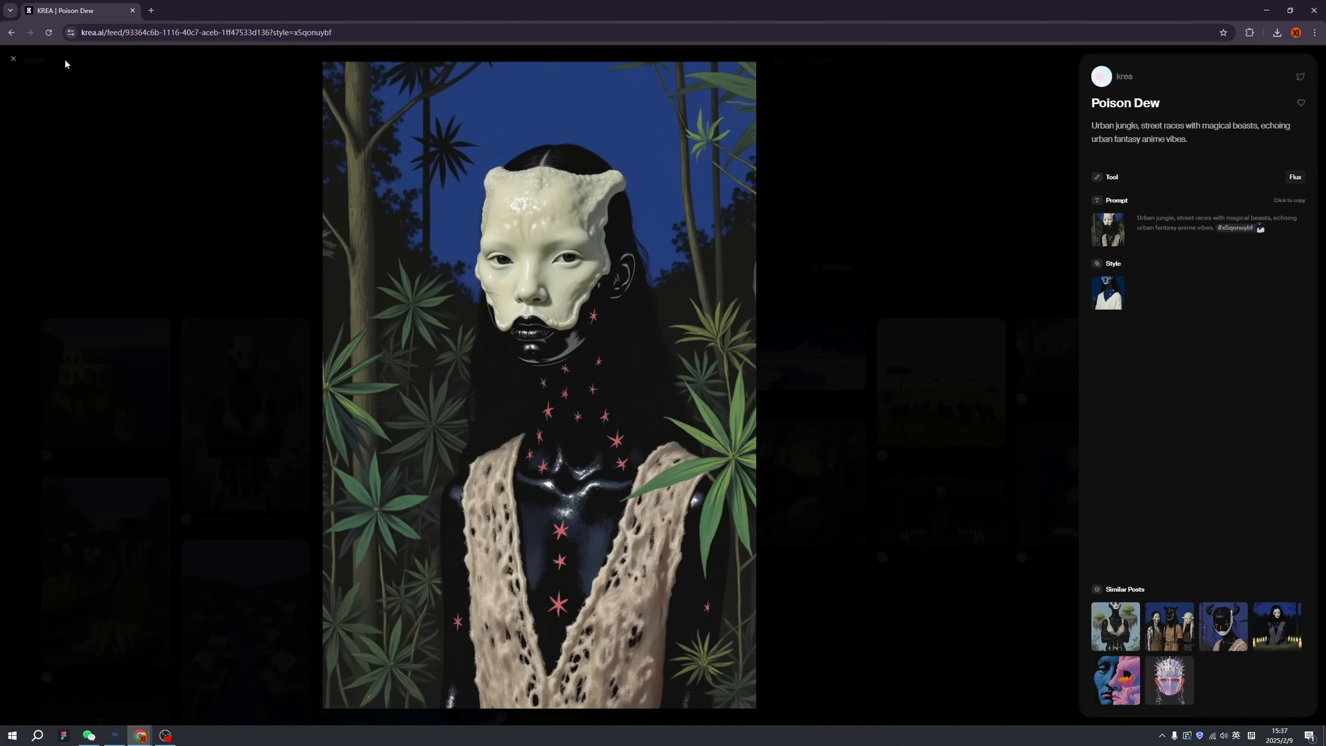
{"action": "left_click", "coordinate": [13, 58]}
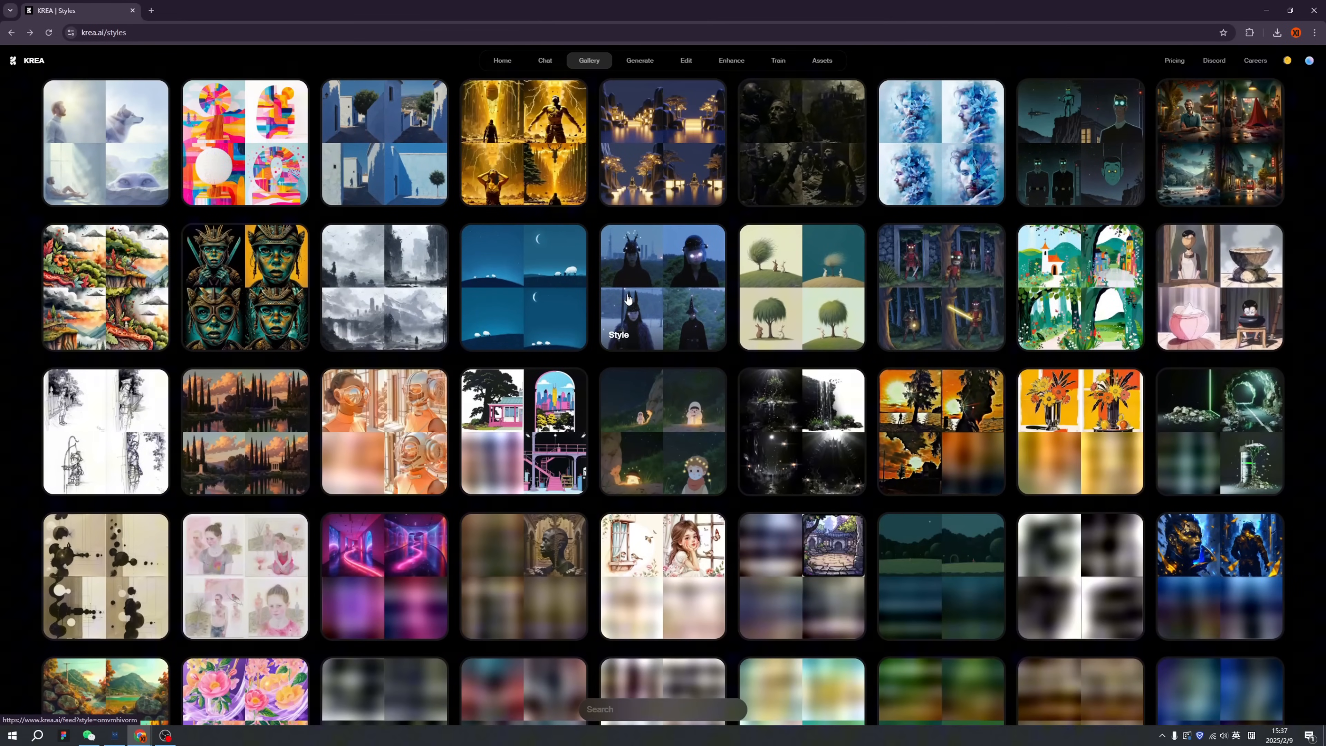
{"action": "left_click", "coordinate": [662, 287]}
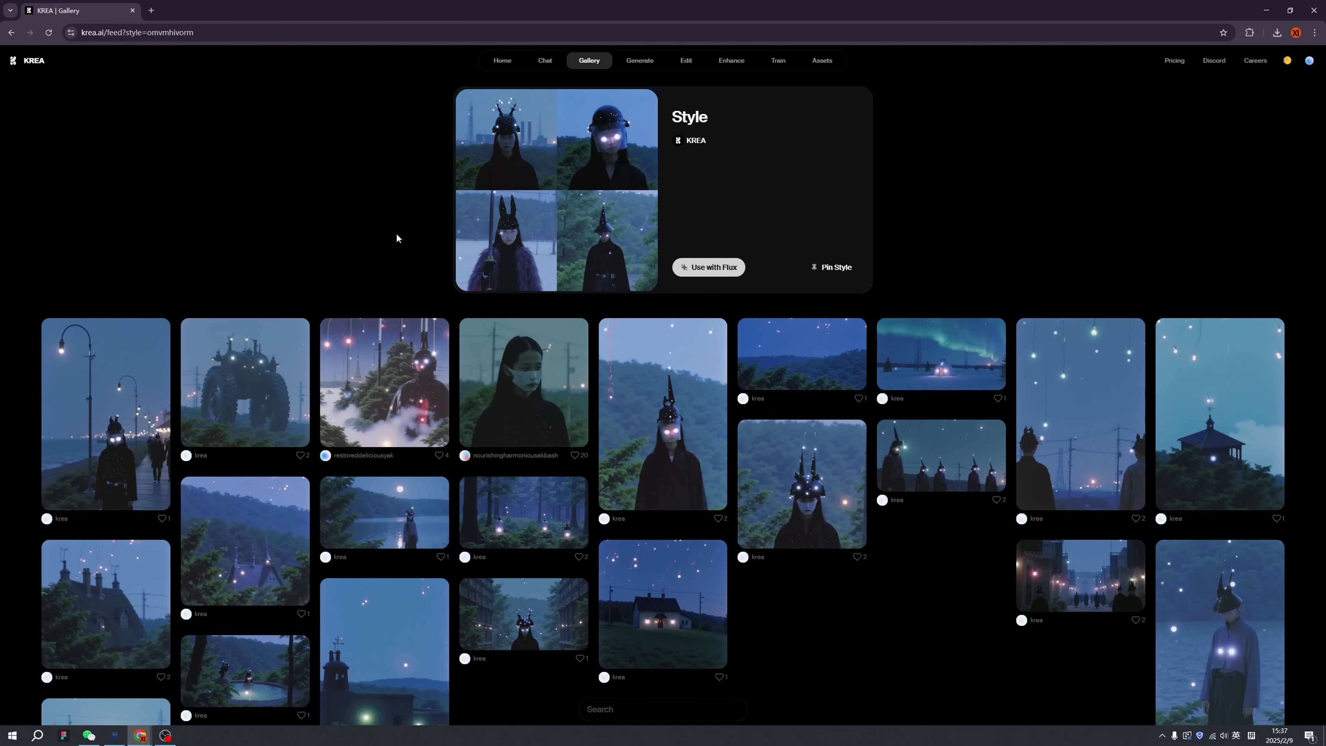
{"action": "mouse_move", "coordinate": [361, 193]}
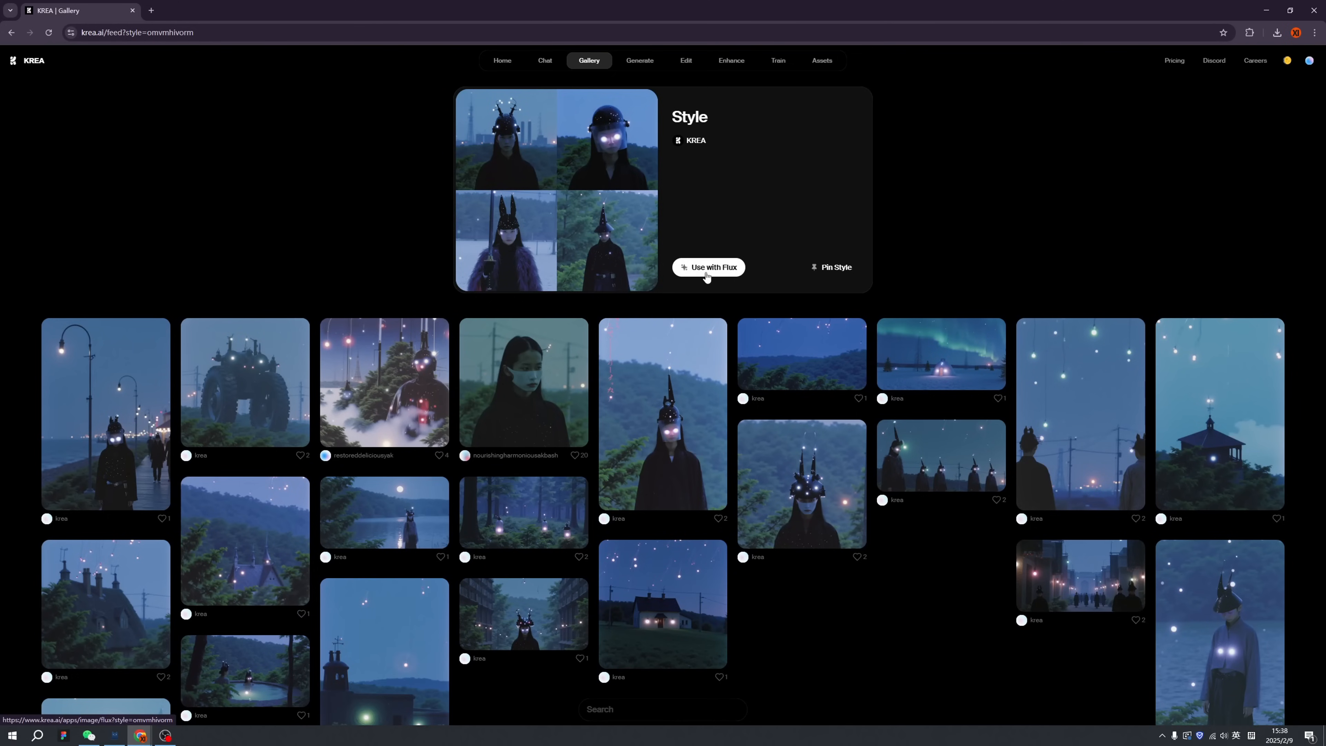
Step: Load the twilight style into Flux via 'Use with Flux' and browse the featured styles in the Add Style browser
{"action": "left_click", "coordinate": [709, 266]}
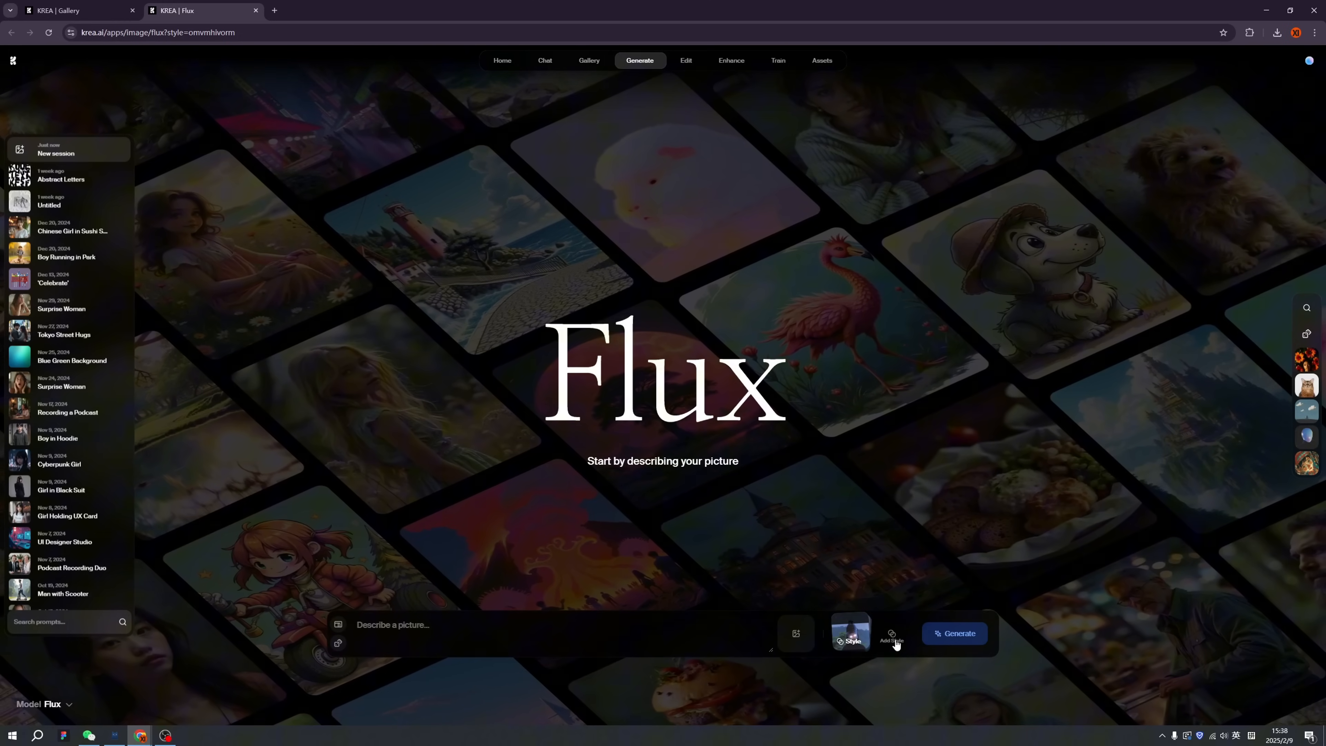
{"action": "left_click", "coordinate": [890, 636]}
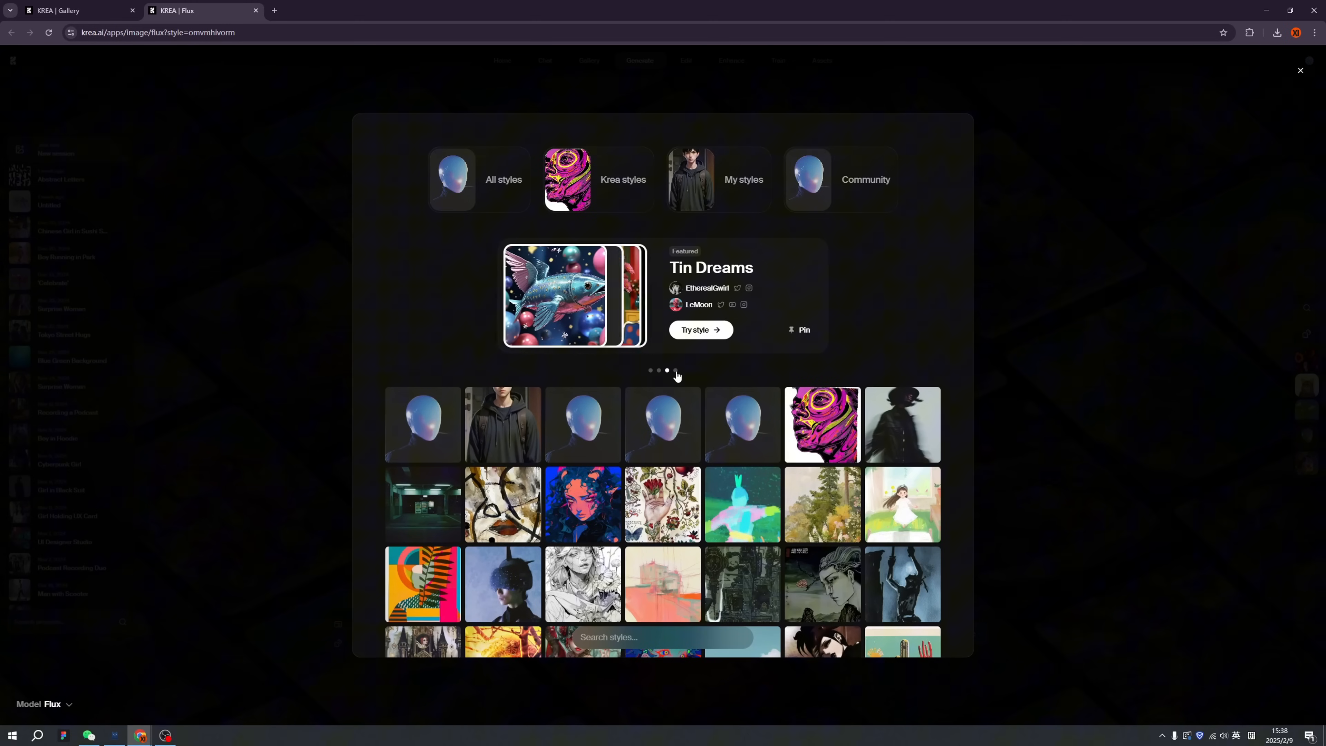
{"action": "left_click", "coordinate": [675, 370]}
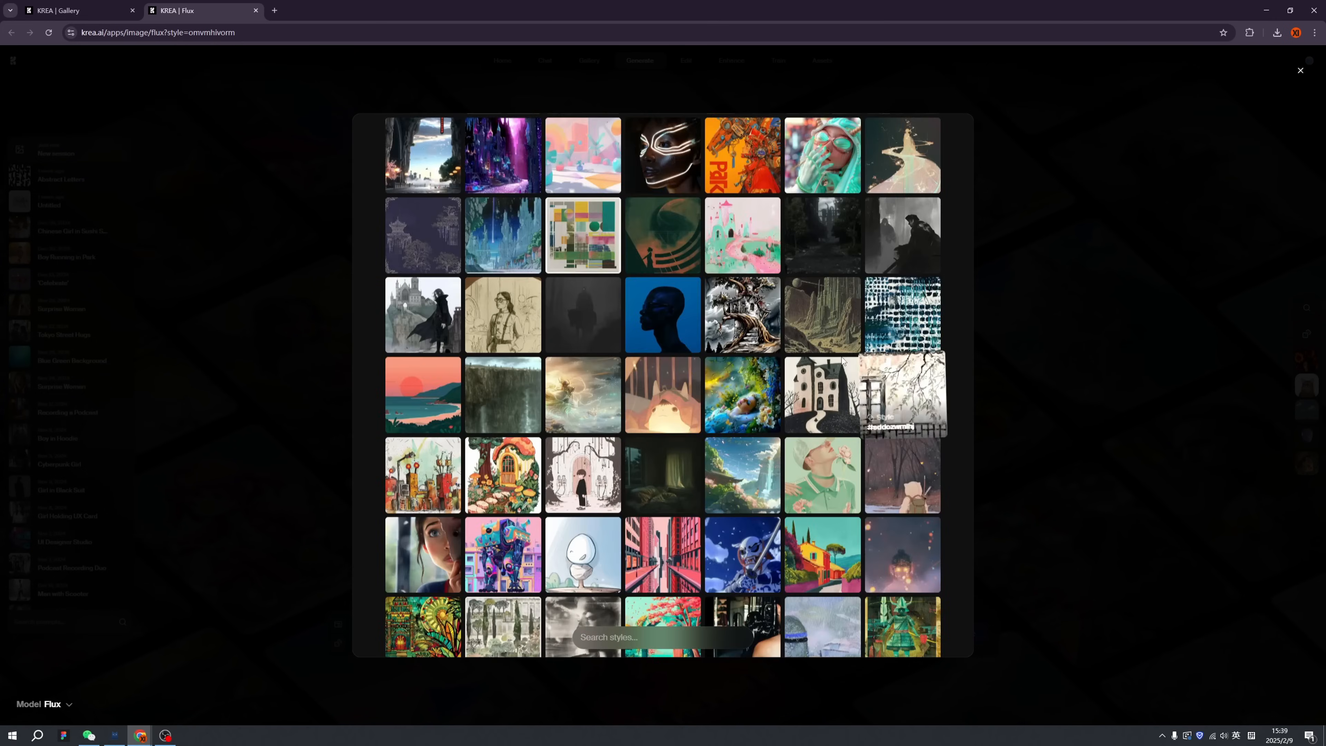
{"action": "left_click", "coordinate": [1299, 71]}
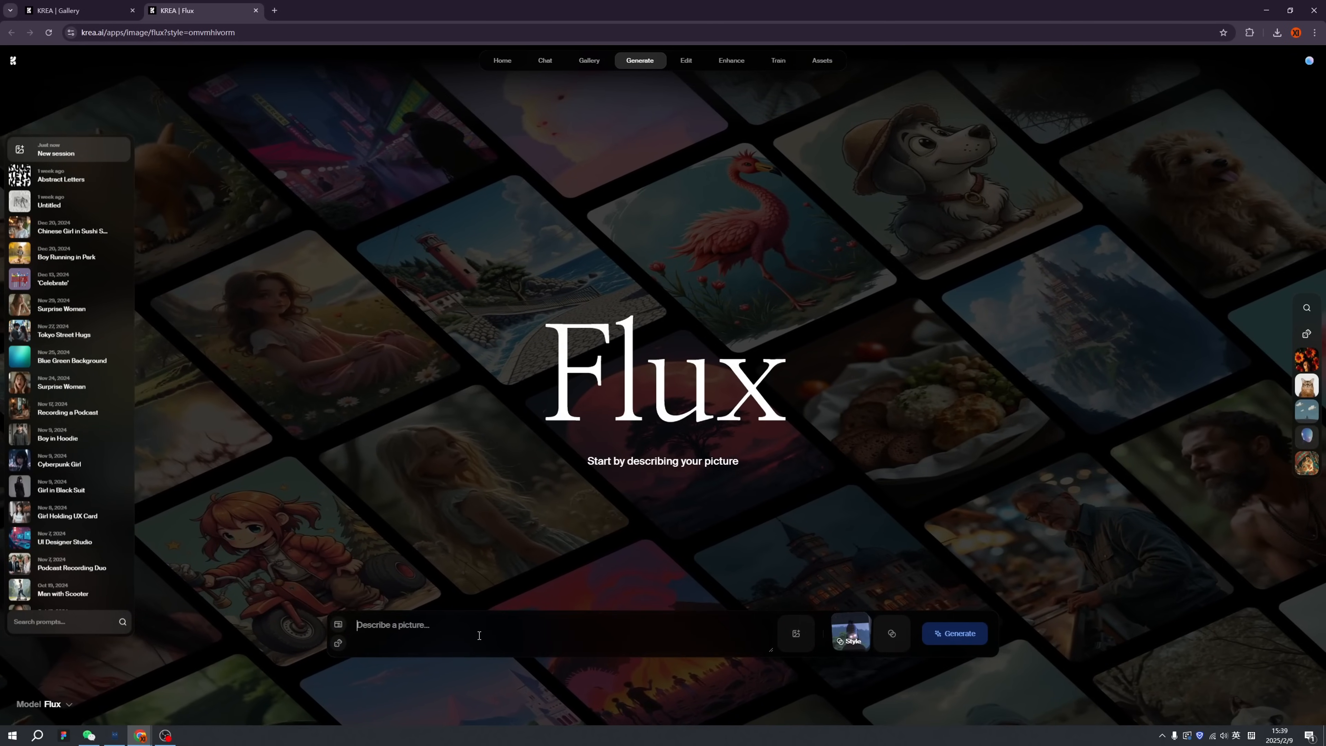
Step: Generate four images from the prompt 'A young woman dancing' and view the fourth result full size
{"action": "type", "text": "A young woman dancing"}
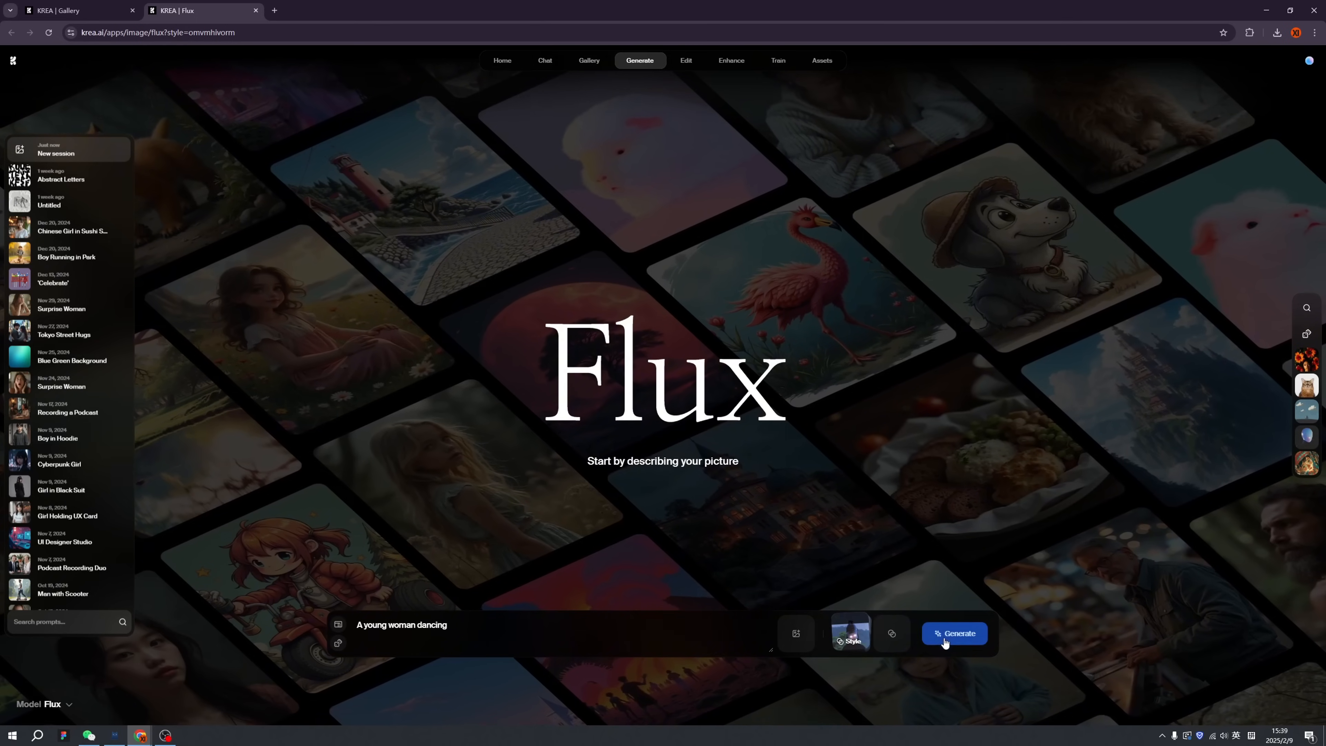
{"action": "left_click", "coordinate": [851, 633]}
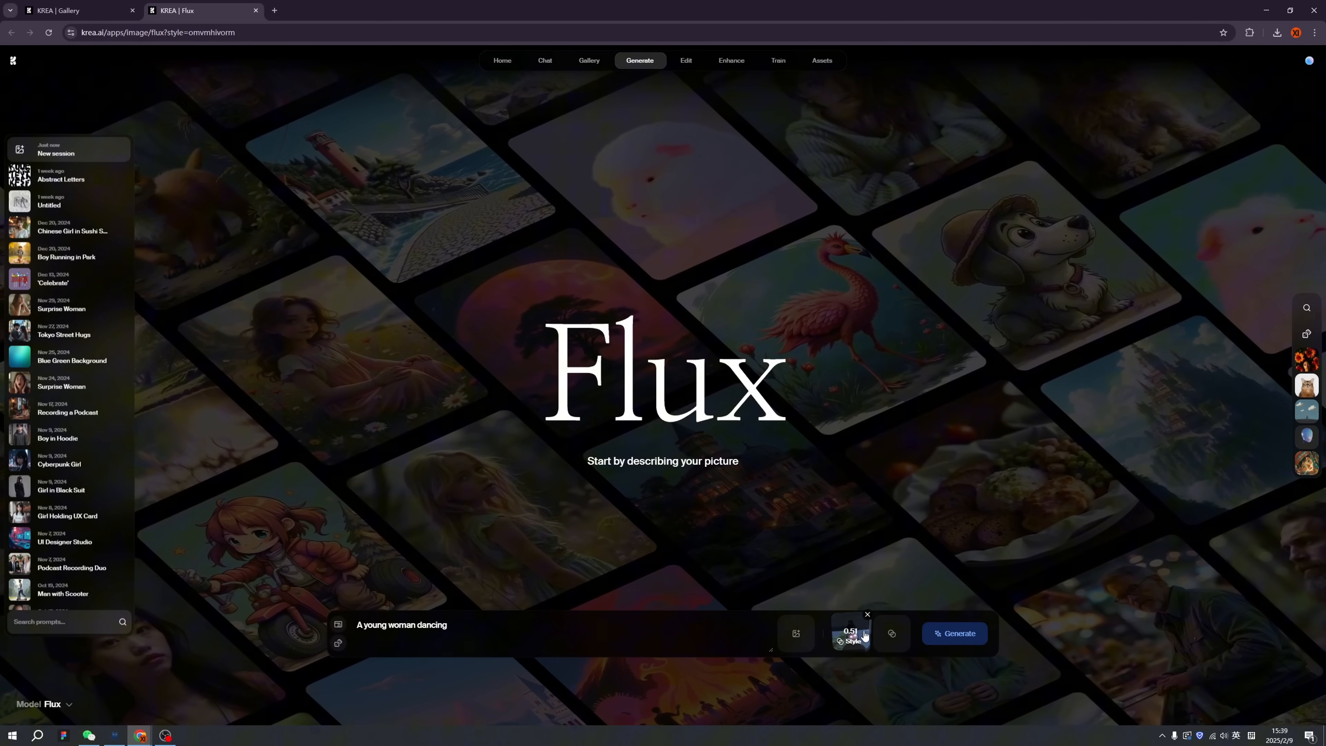
{"action": "left_click", "coordinate": [954, 633]}
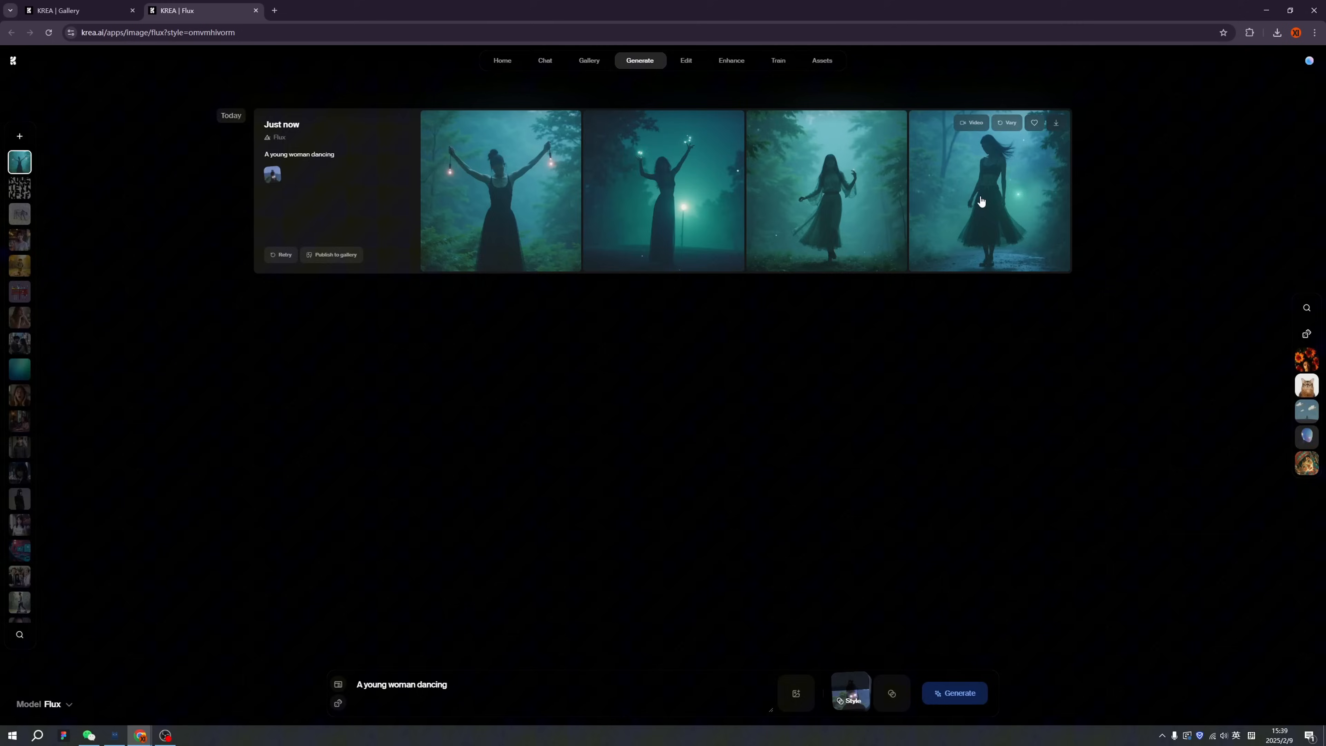
{"action": "left_click", "coordinate": [981, 201]}
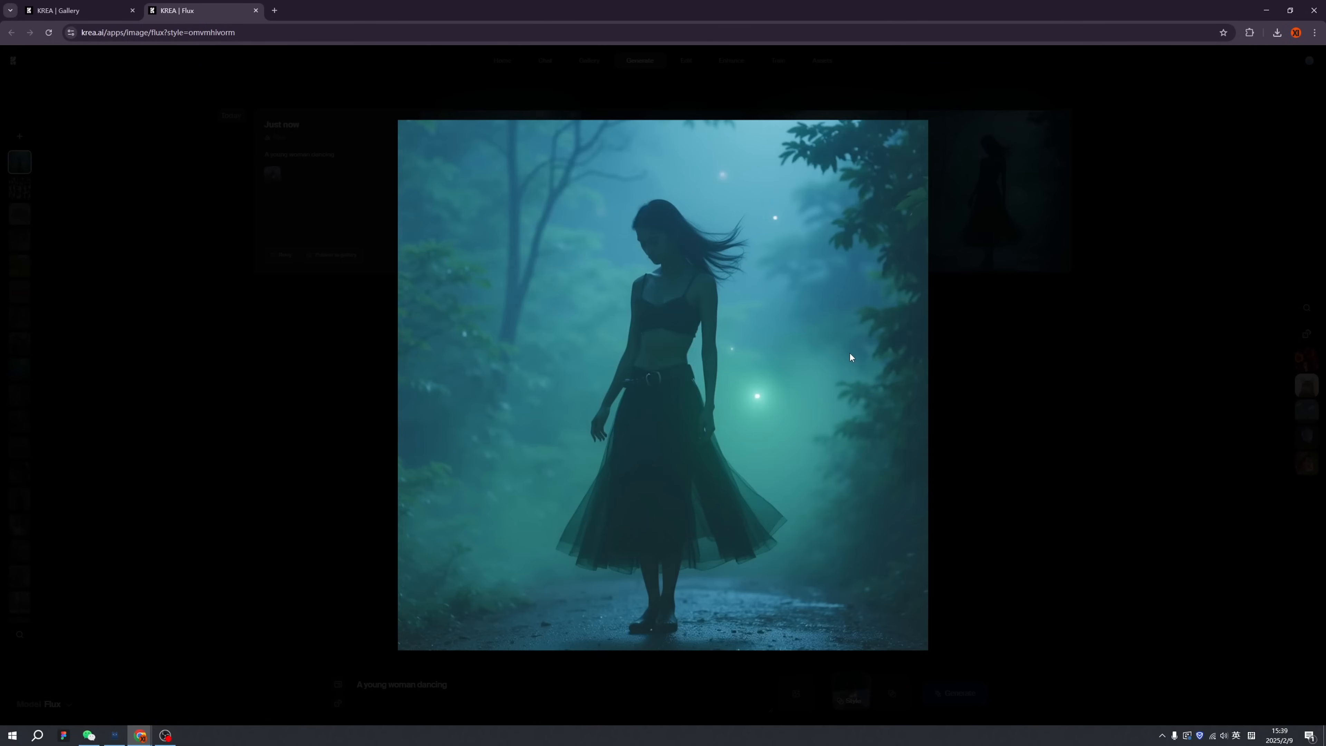
{"action": "mouse_move", "coordinate": [991, 364]}
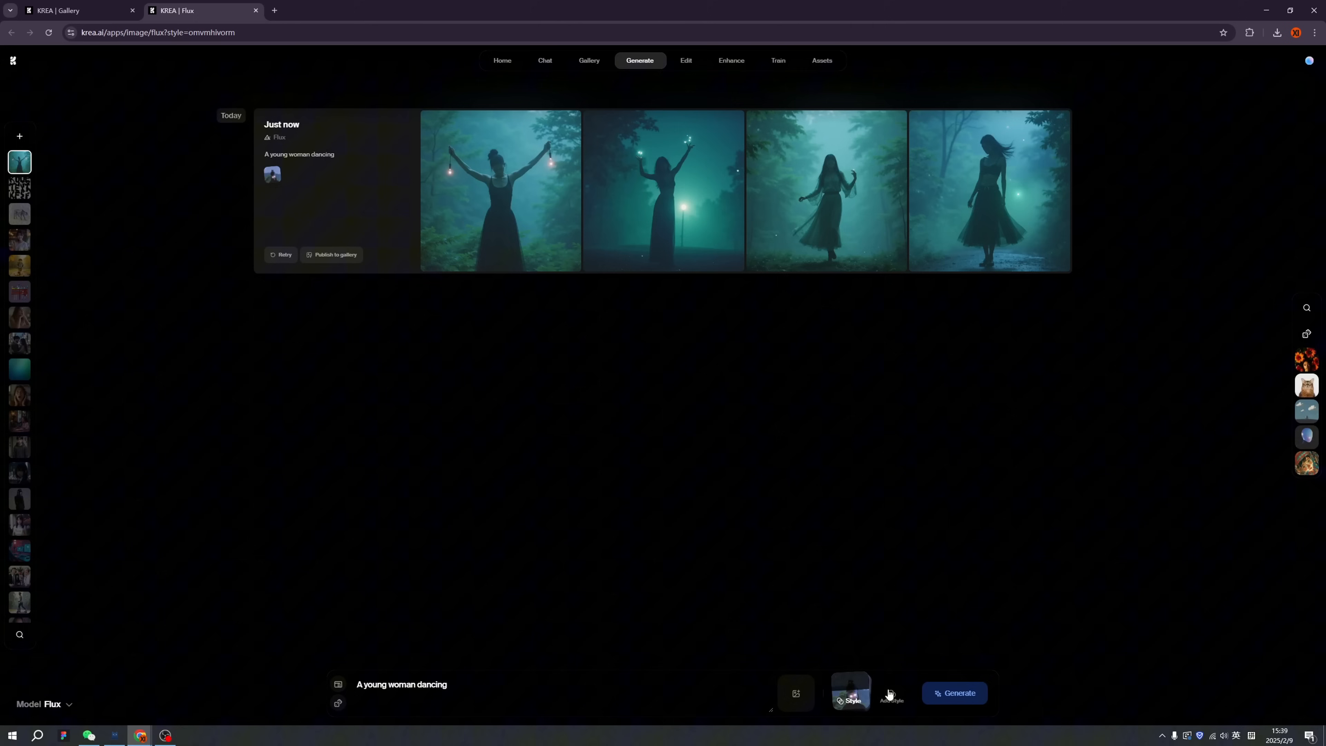
Step: Swap style references and regenerate several batches: blue horned portraits and a white-clad woman dancing in water
{"action": "left_click", "coordinate": [851, 693]}
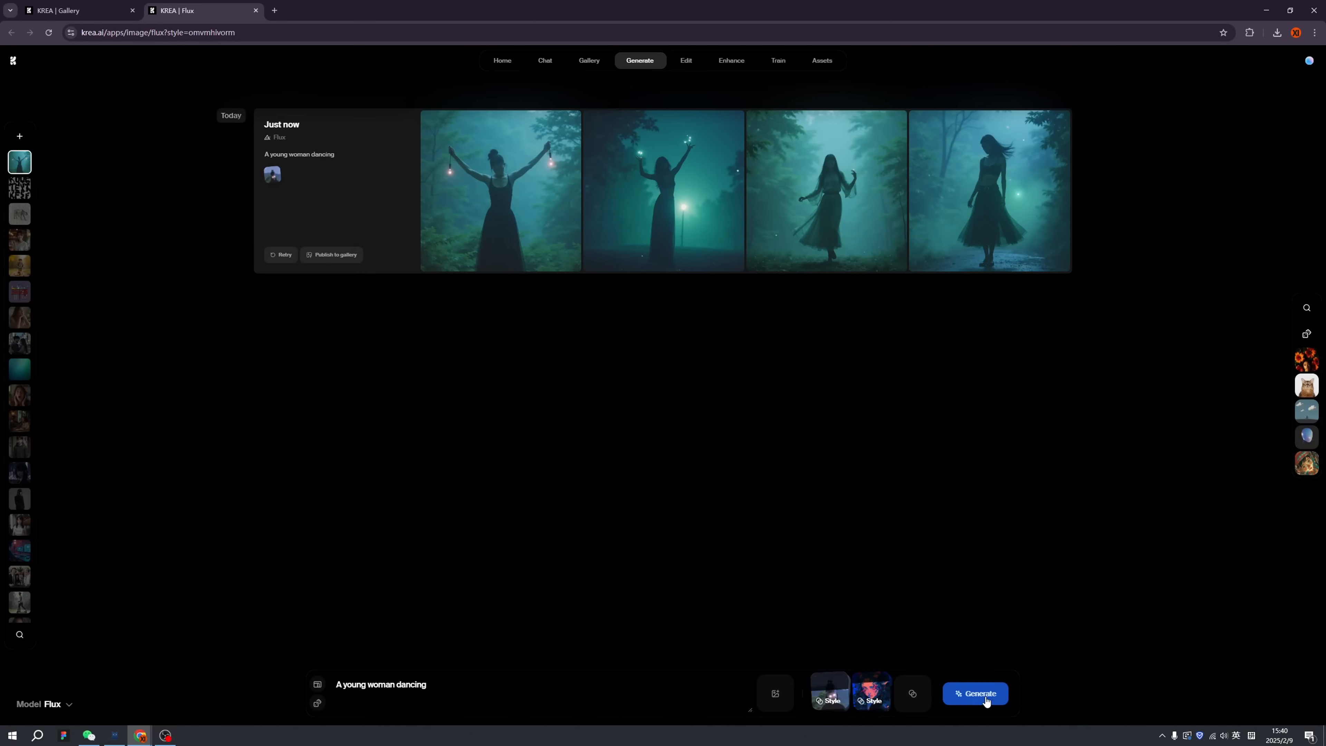
{"action": "left_click", "coordinate": [975, 692]}
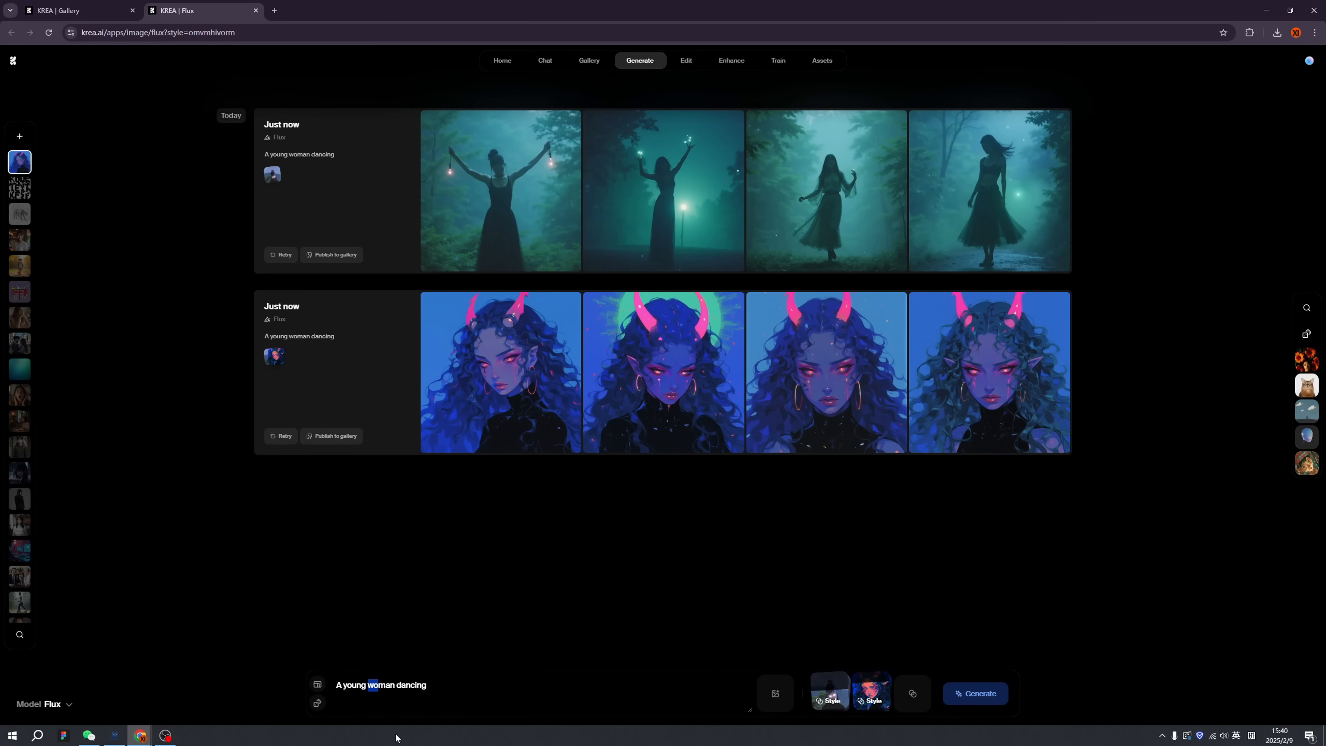
{"action": "left_click", "coordinate": [974, 693]}
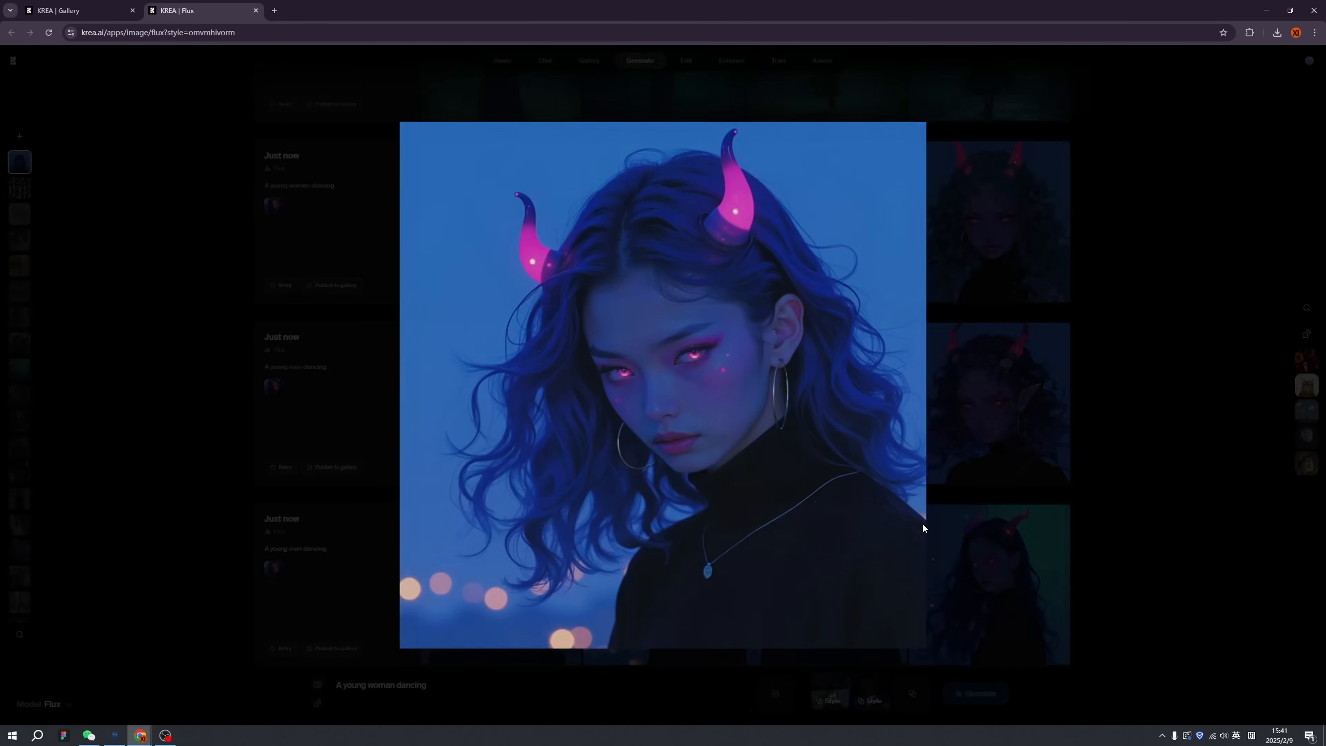
{"action": "left_click", "coordinate": [922, 527]}
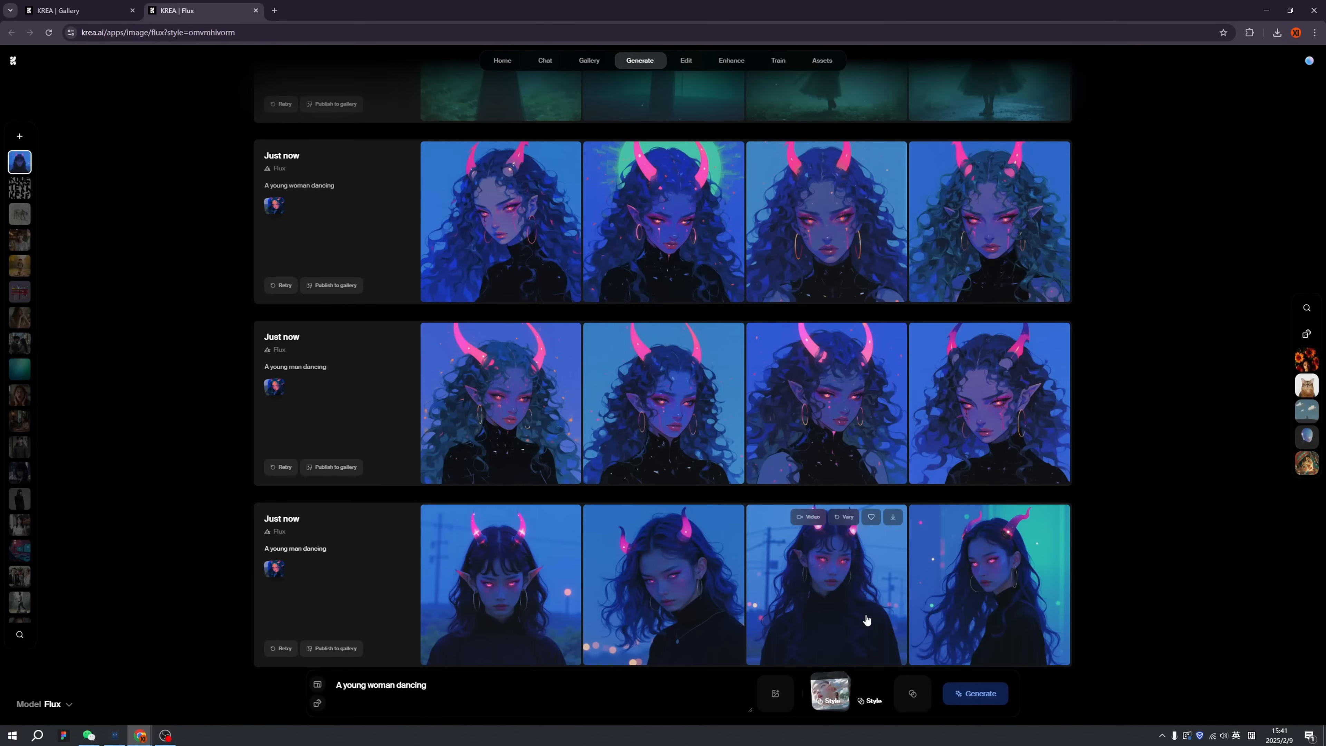
{"action": "left_click", "coordinate": [974, 693]}
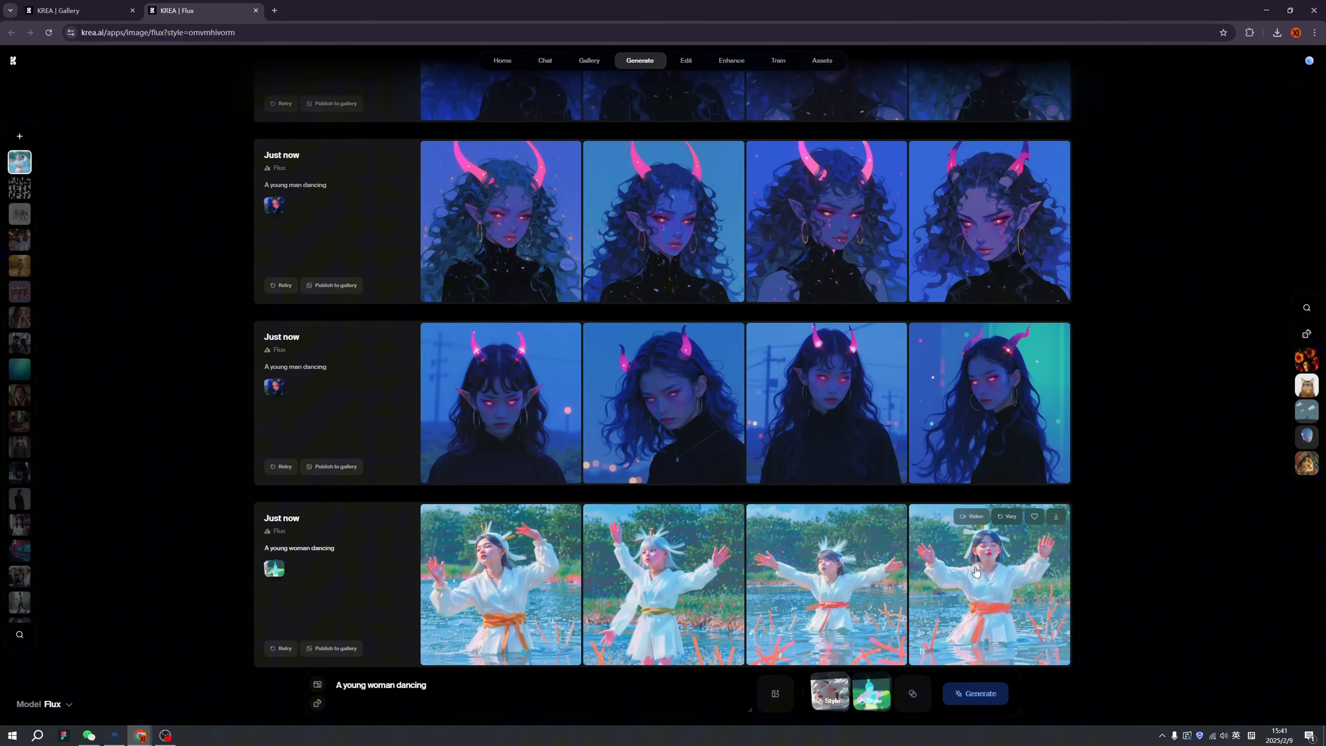
Step: Choose a purple neon style, set aspect ratio 16:9 and generate a lantern-lit dancer set
{"action": "left_click", "coordinate": [989, 584]}
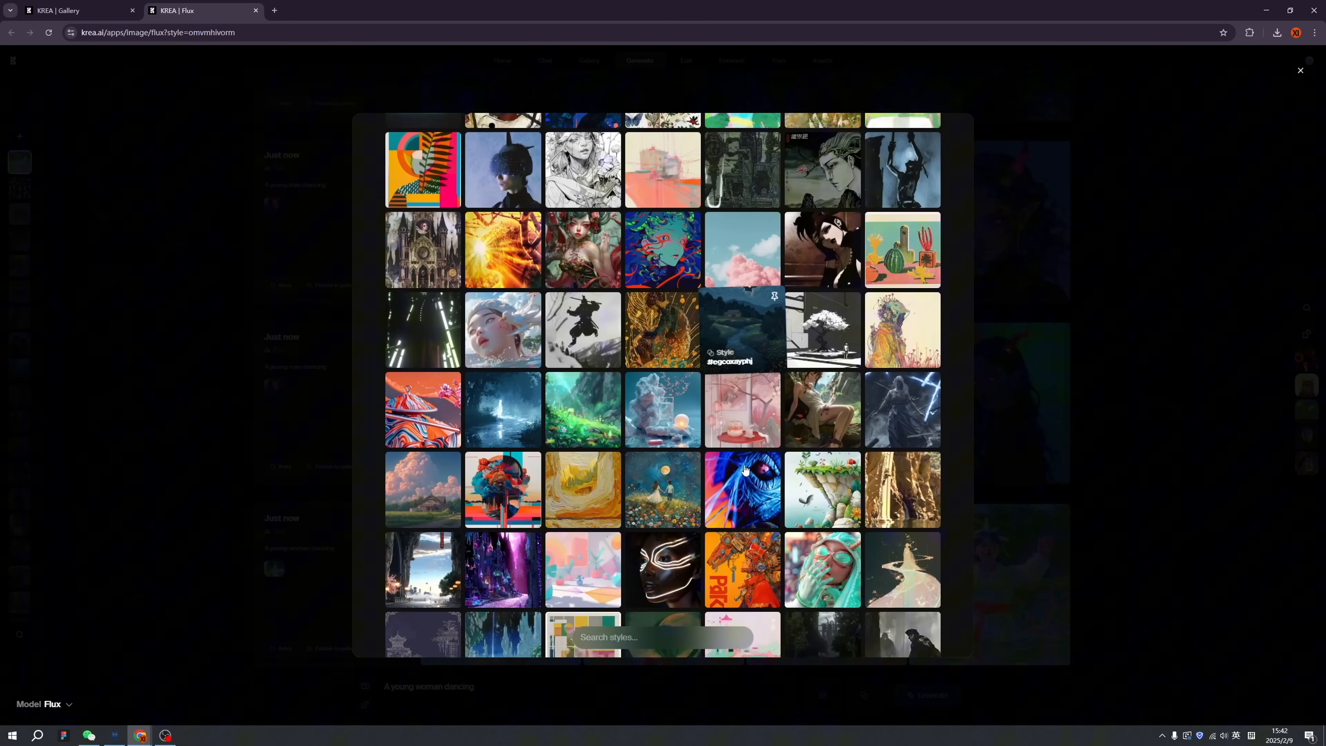
{"action": "scroll", "scroll_direction": "down", "scroll_amount": 3}
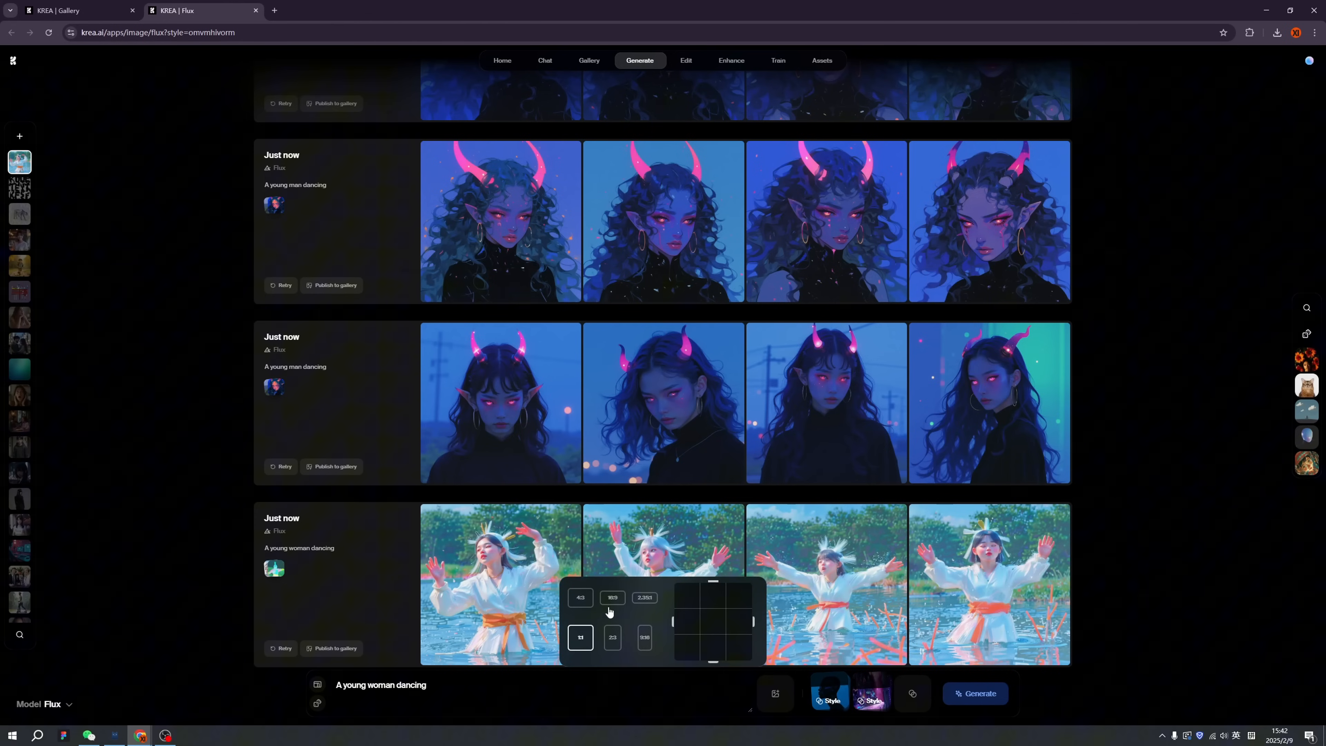
{"action": "left_click", "coordinate": [613, 598]}
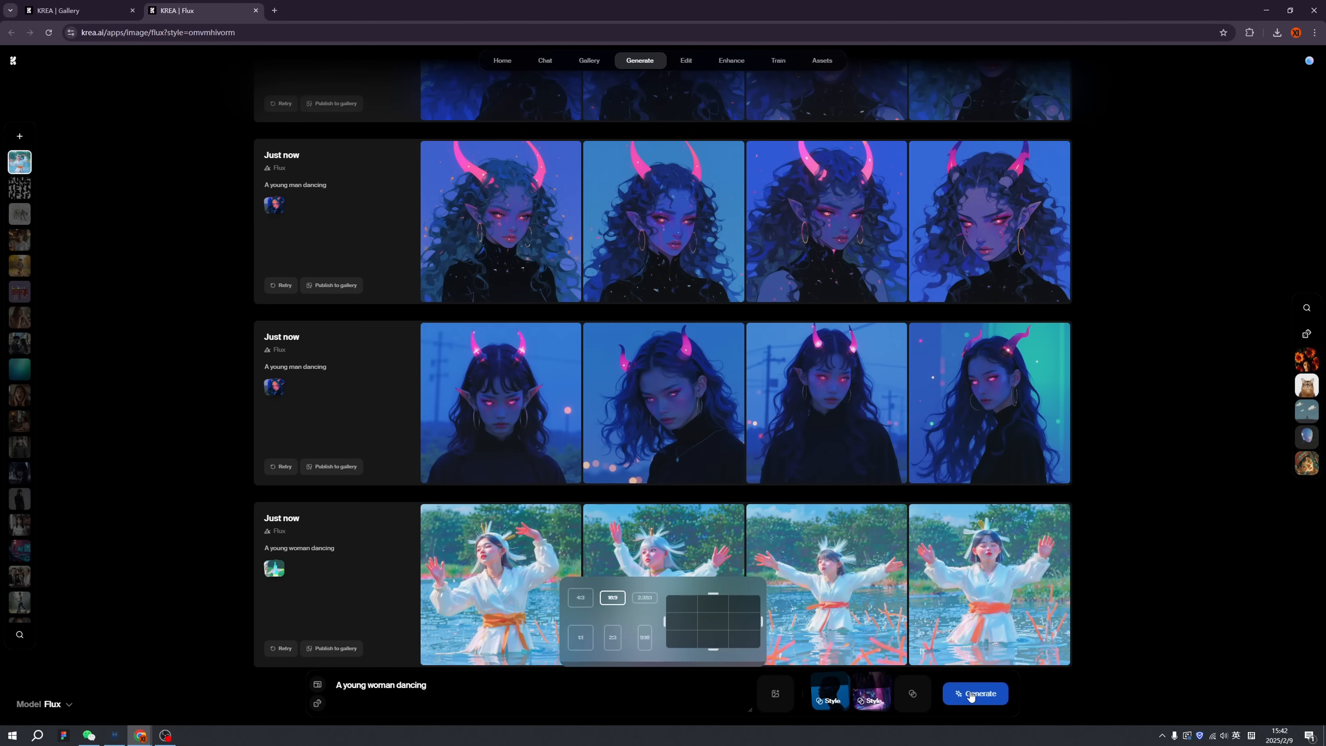
{"action": "left_click", "coordinate": [974, 693]}
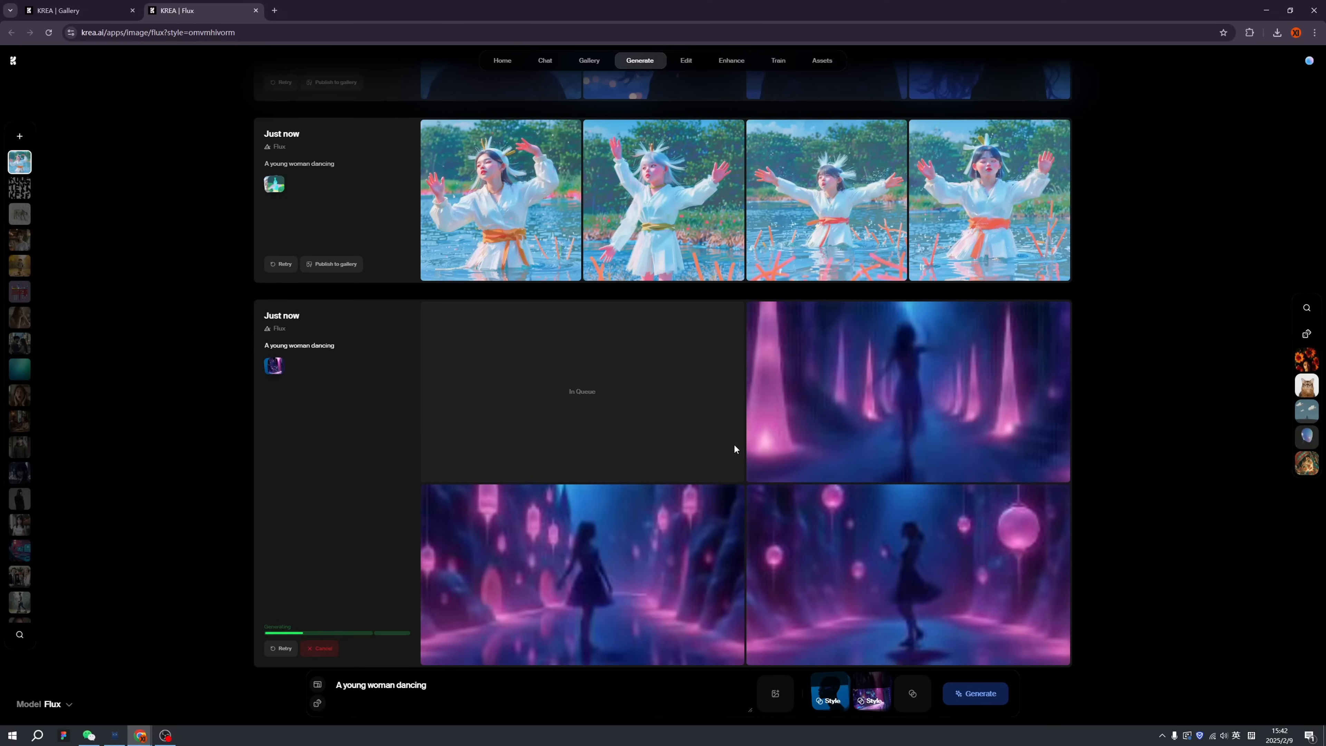
{"action": "left_click", "coordinate": [907, 391]}
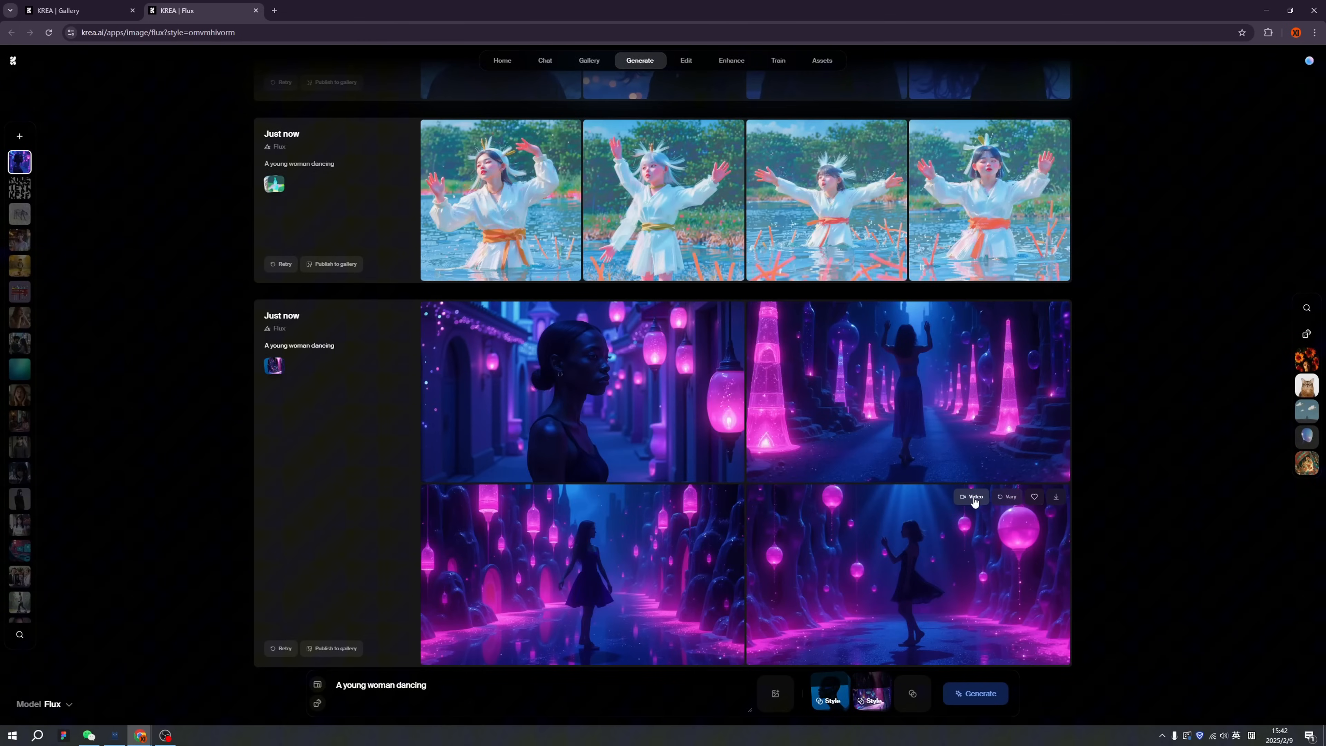
Step: Generate a Luma video from the bottom-right lantern dancer image, then return to the Flux image feed
{"action": "left_click", "coordinate": [971, 496]}
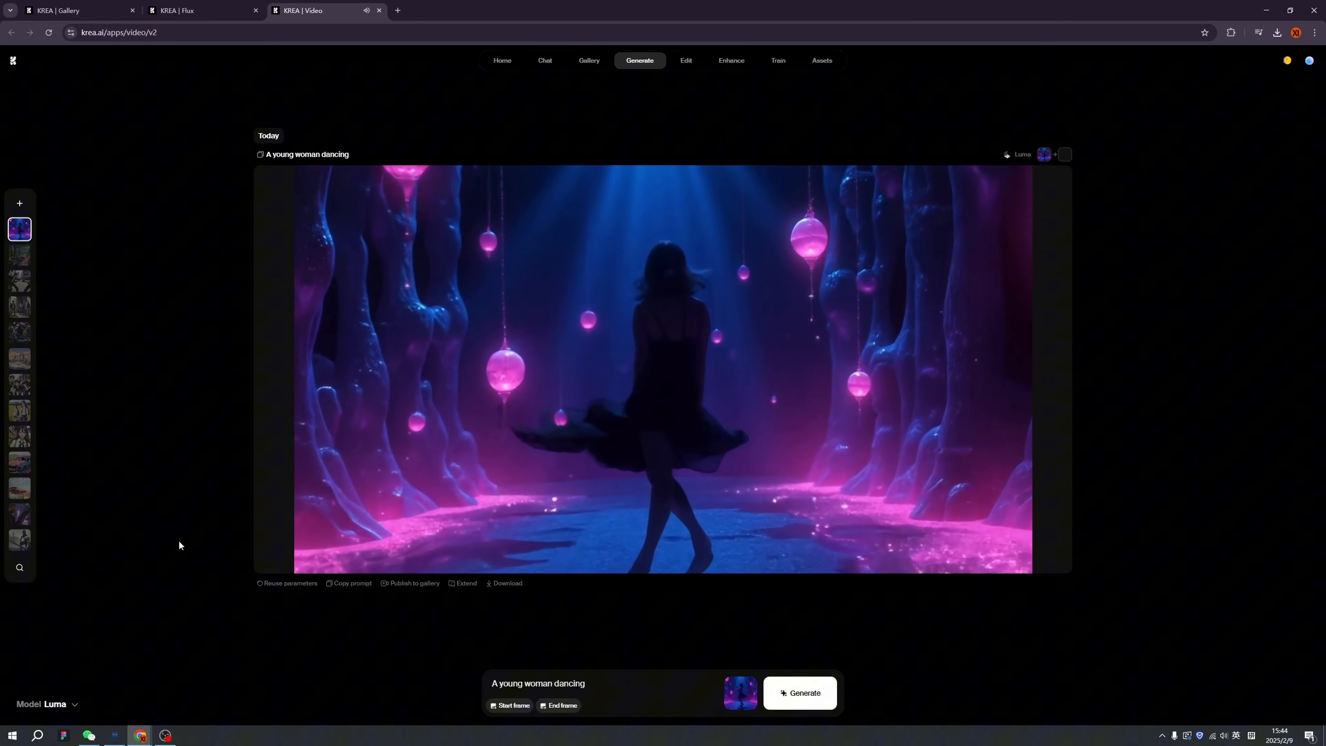
{"action": "left_click", "coordinate": [201, 10]}
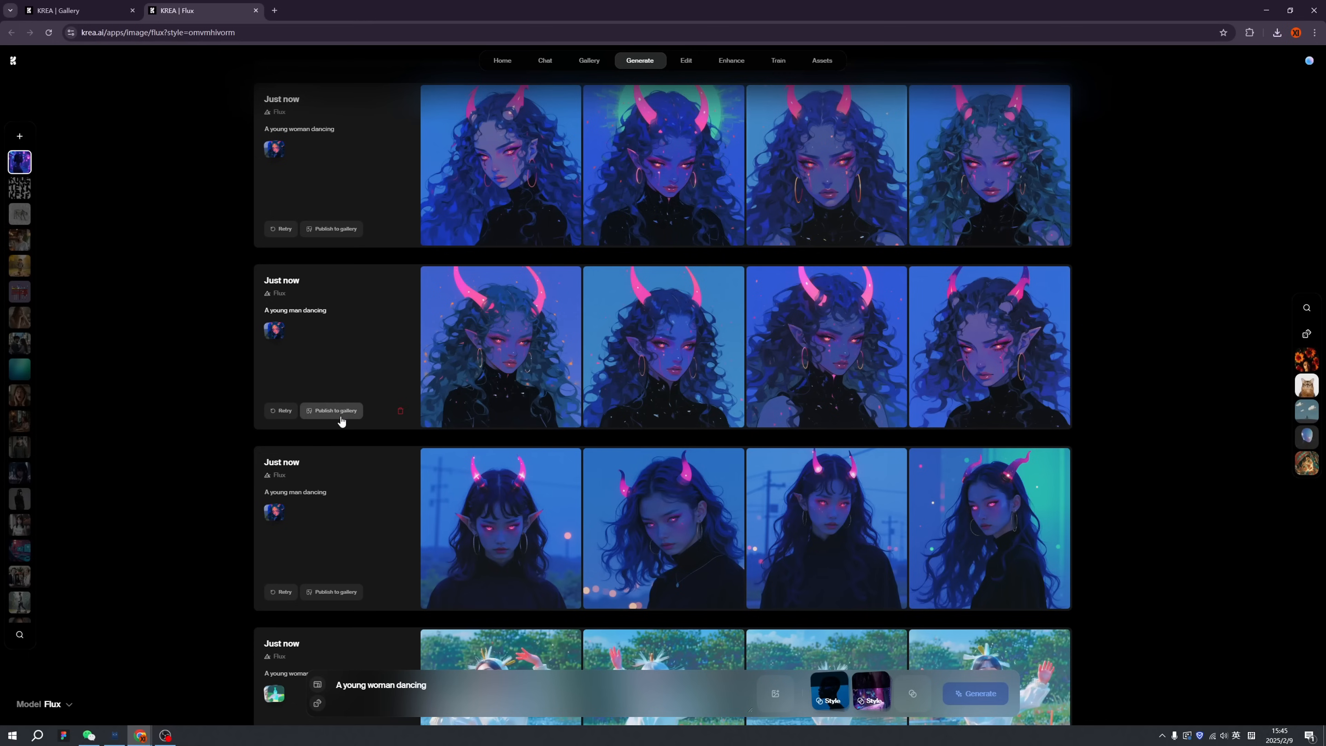
Step: Publish the horned portrait set to the gallery with title and description 'Sad but pretty'
{"action": "left_click", "coordinate": [335, 410]}
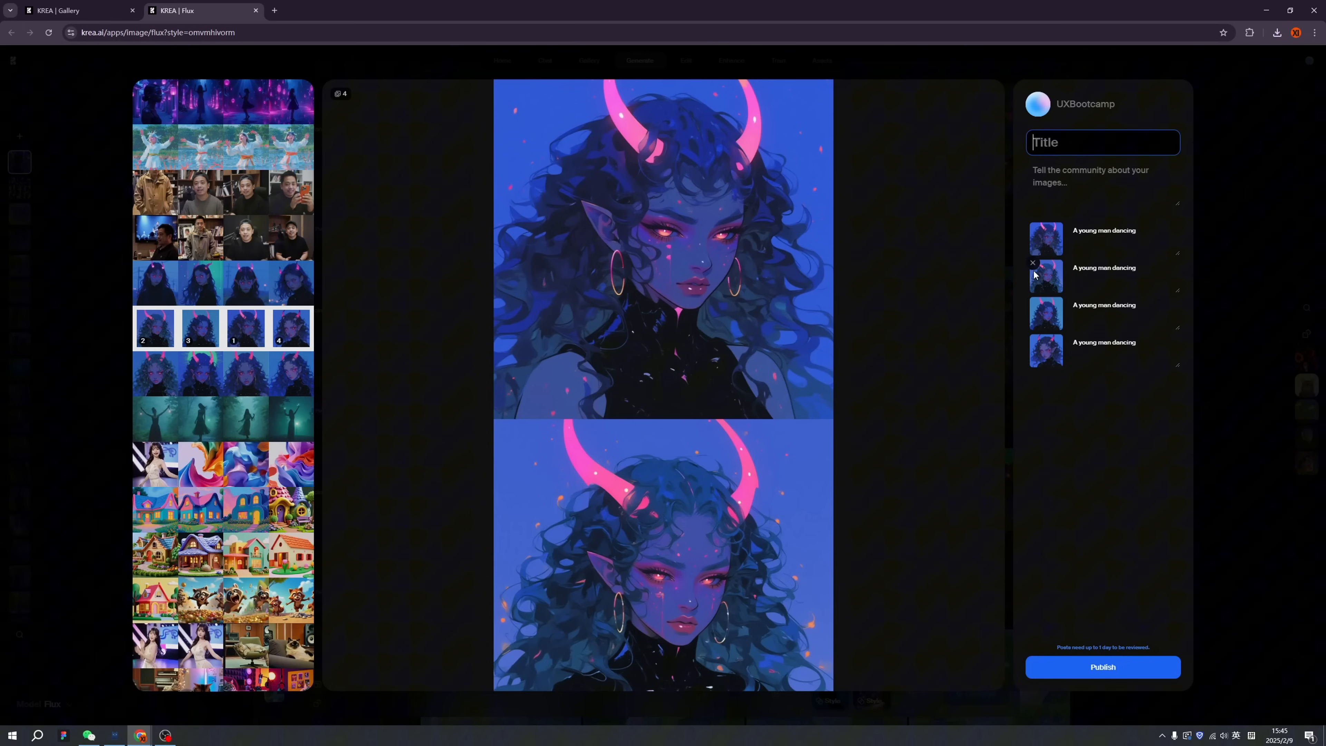
{"action": "type", "text": "Sad but pretty"}
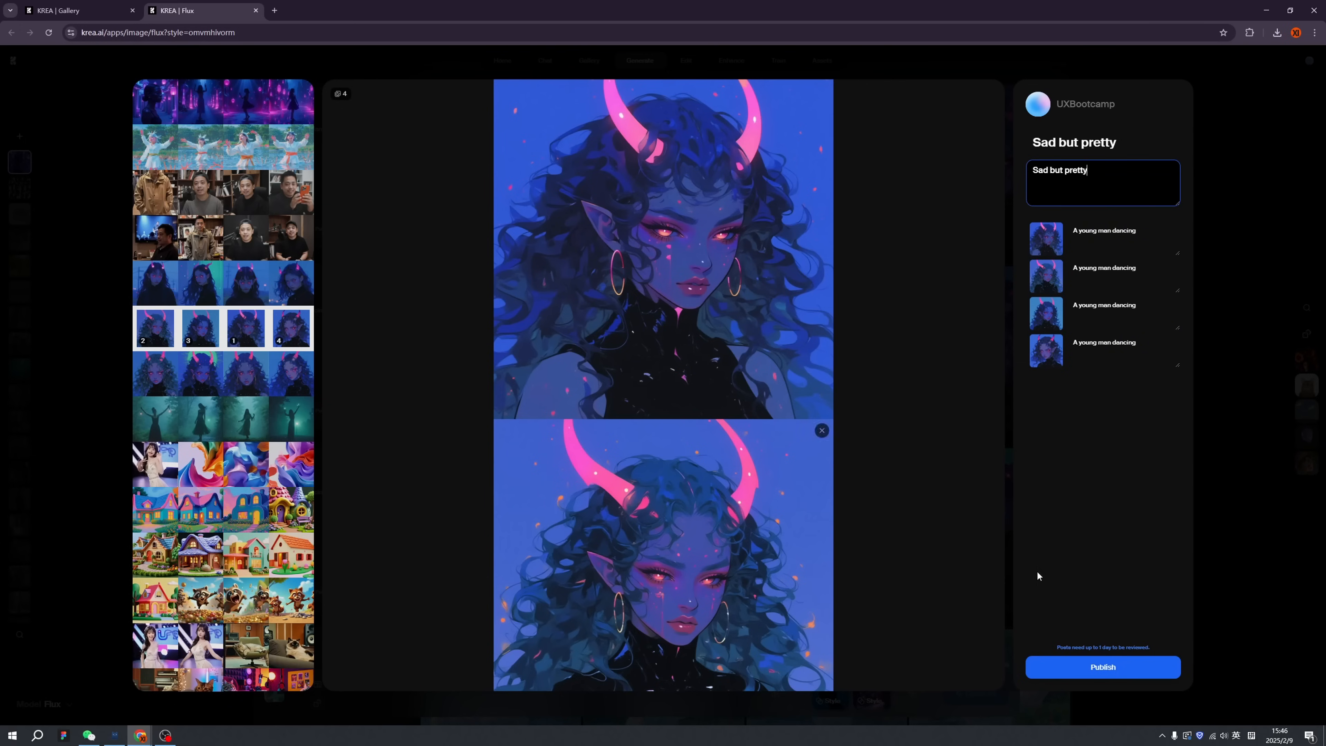
{"action": "left_click", "coordinate": [589, 60]}
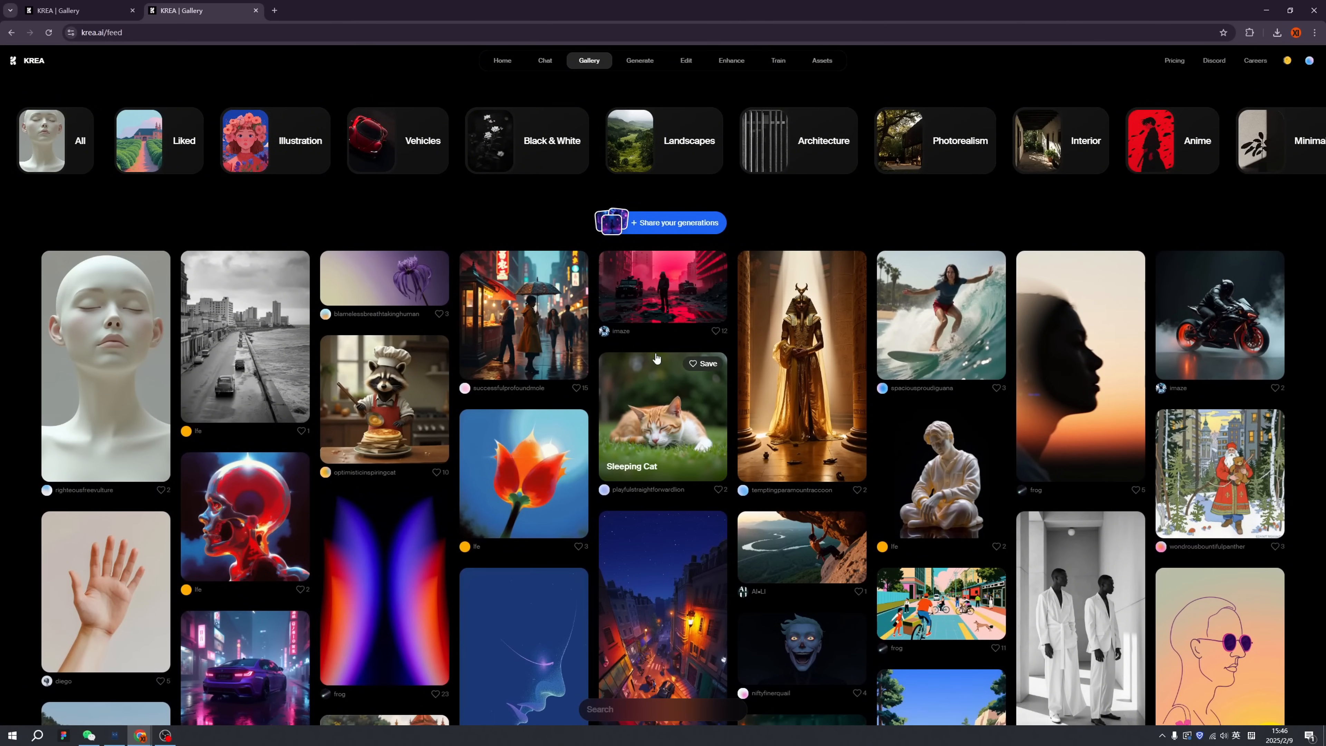
Step: Scroll the gallery feed and go to the Krea home page showing a Spanish festival-poster example prompt
{"action": "scroll", "scroll_direction": "down", "scroll_amount": 3}
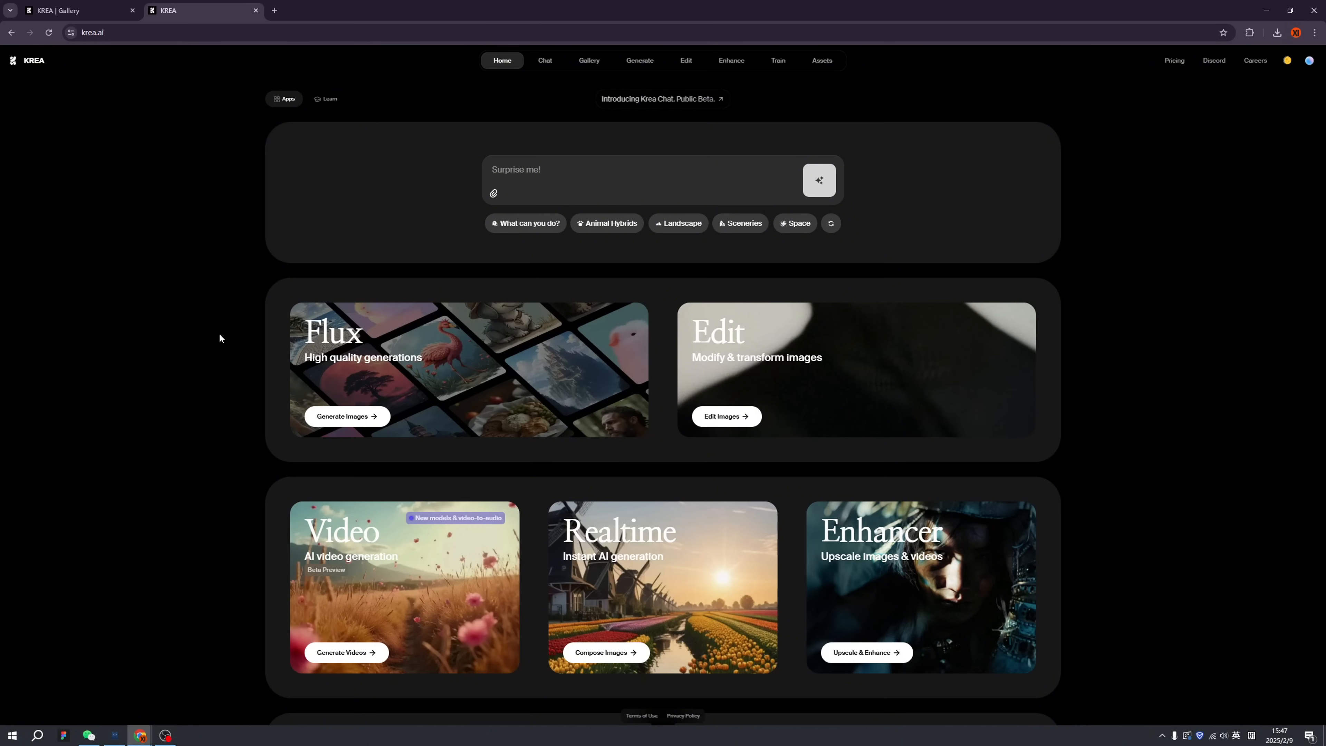
{"action": "type", "text": "Genera carteles vibrantes para un festival de música."}
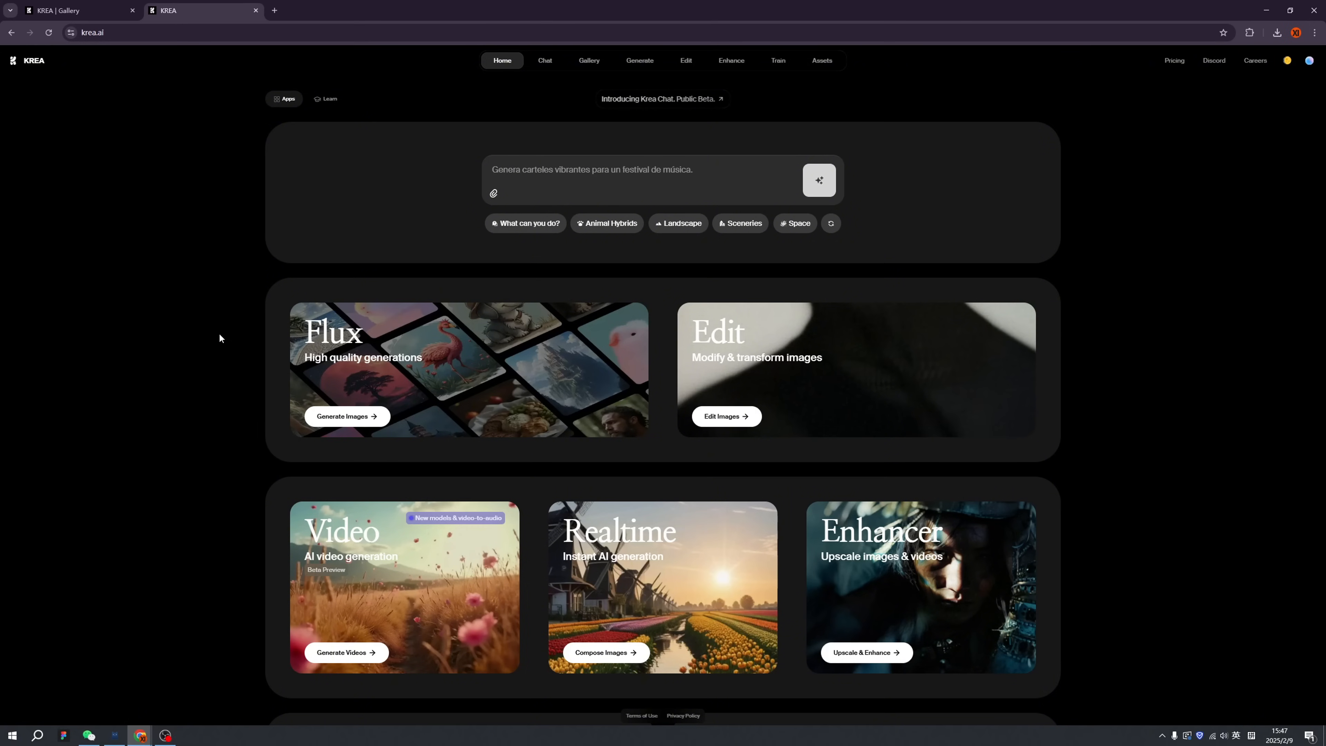